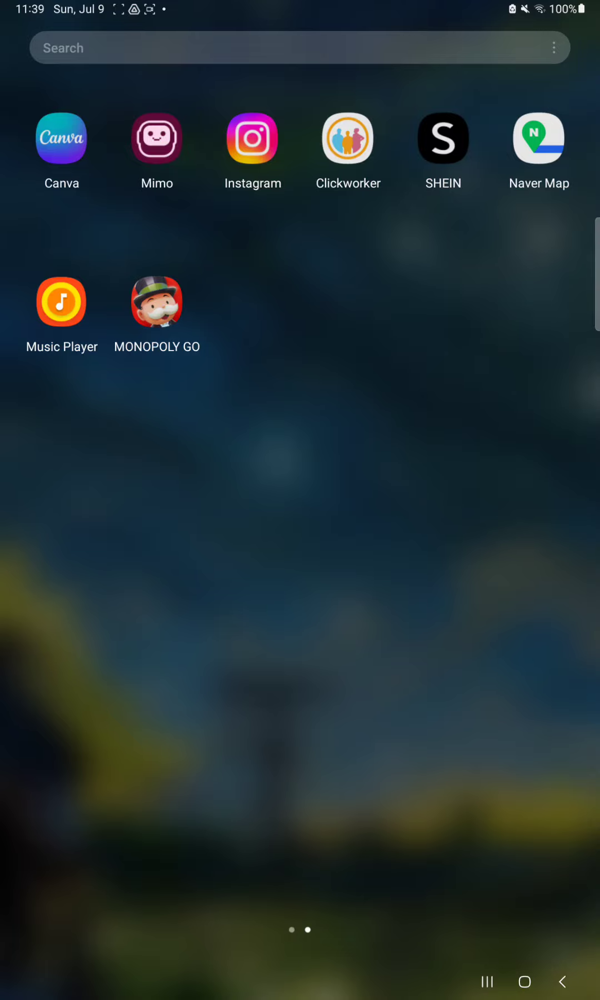
# Step: Launch Naver Map and reach the Map settings page with text size, building height and north-up options
pyautogui.click(537, 138)
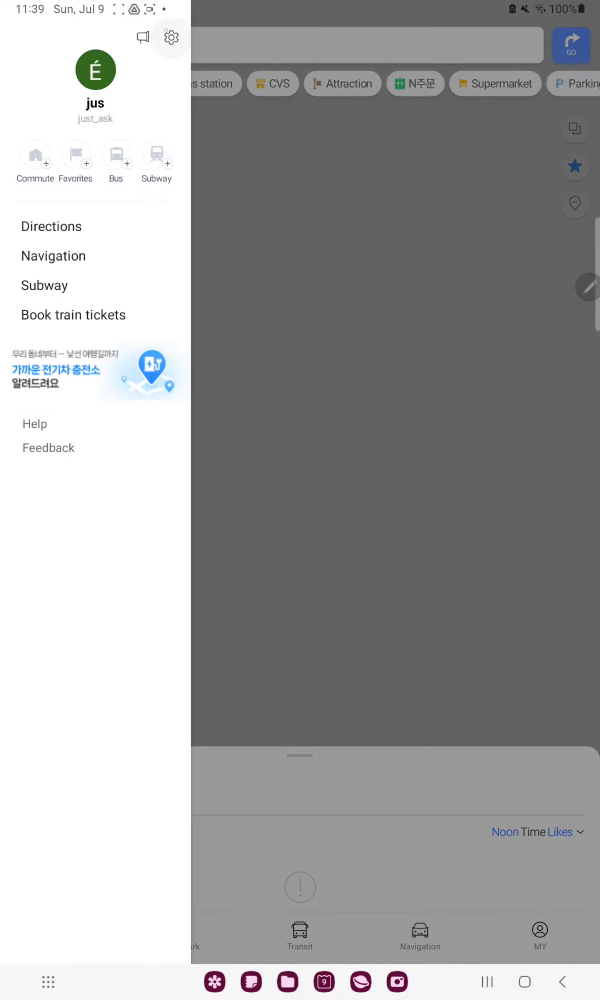
pyautogui.click(171, 37)
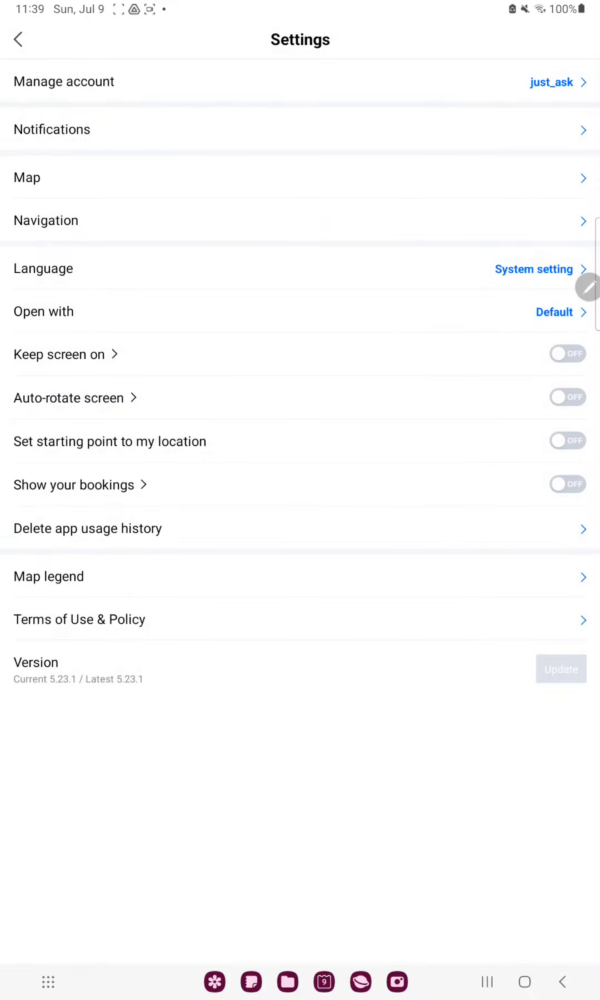
pyautogui.click(27, 178)
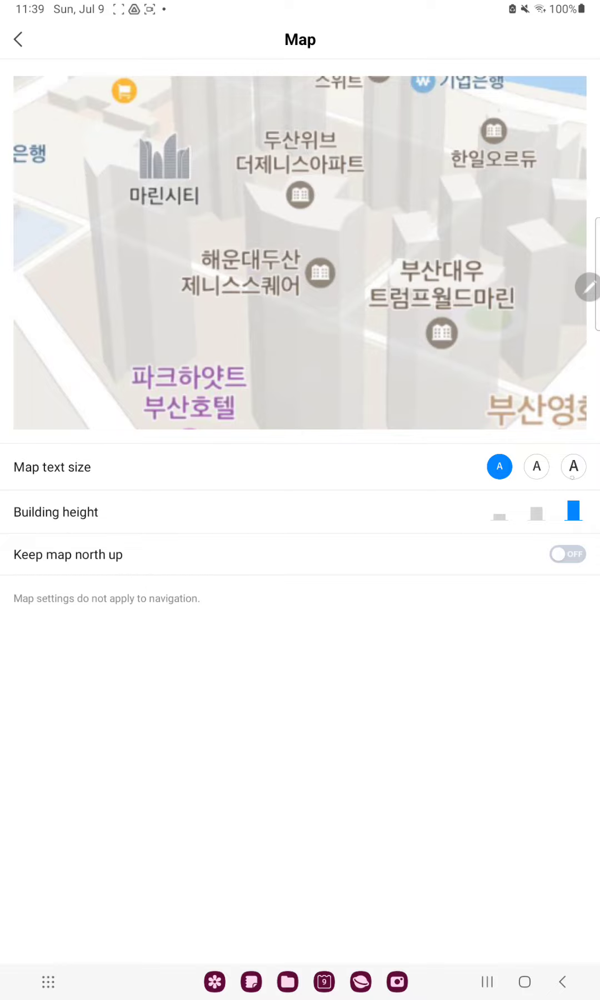
# Step: Choose the largest 'A' option for Map text size, enlarging the preview labels
pyautogui.click(572, 467)
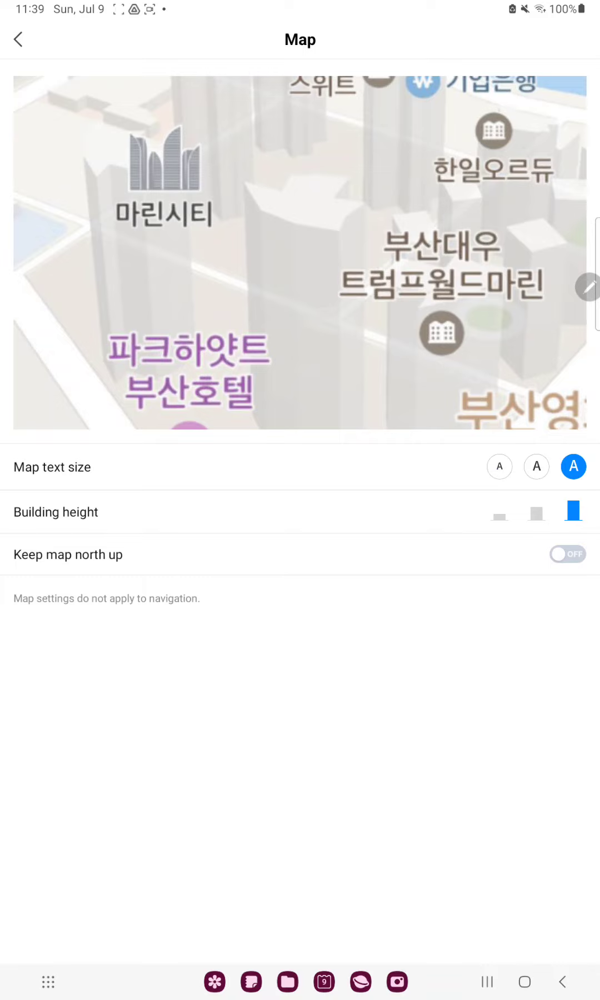